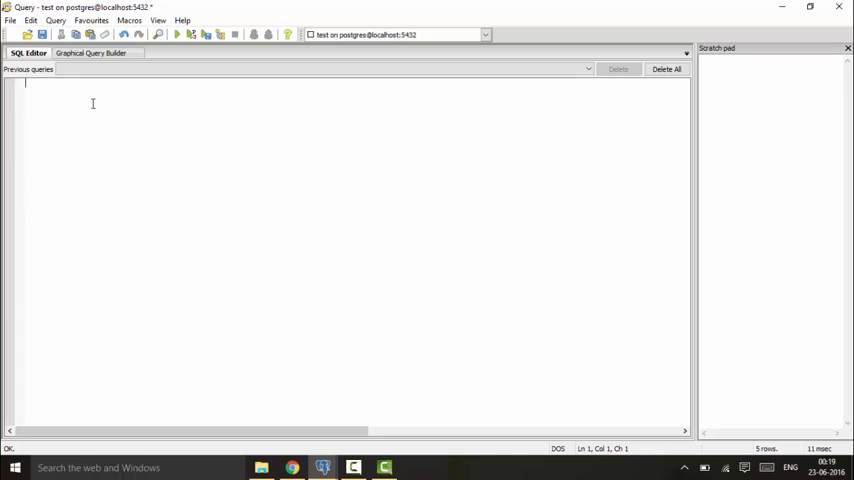
Step: Type the query 'select age,count(*) from company group by age;' into the SQL editor
text(select)
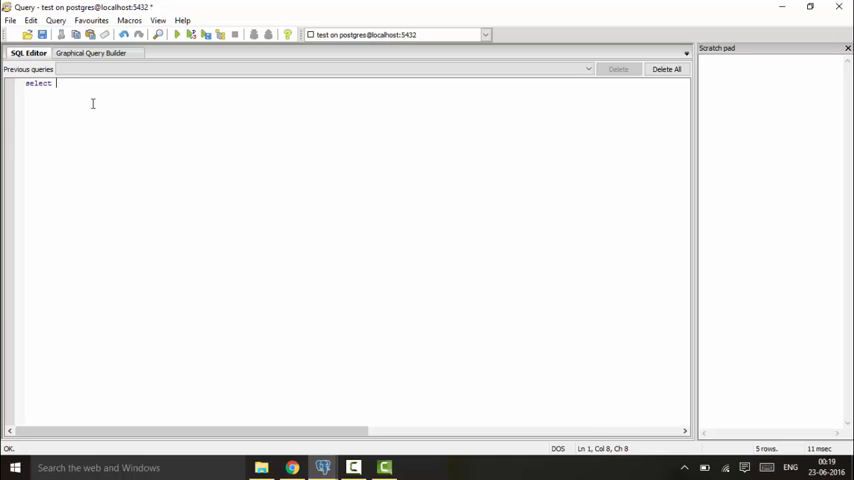
text(age,count)
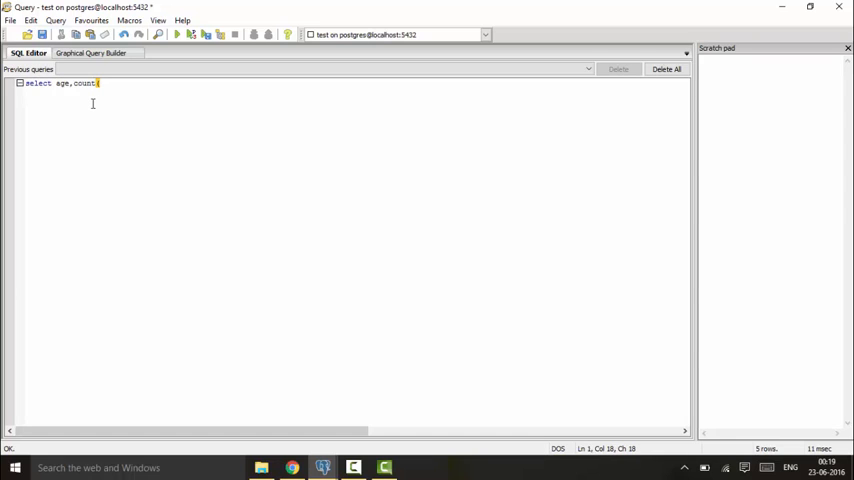
text((*))
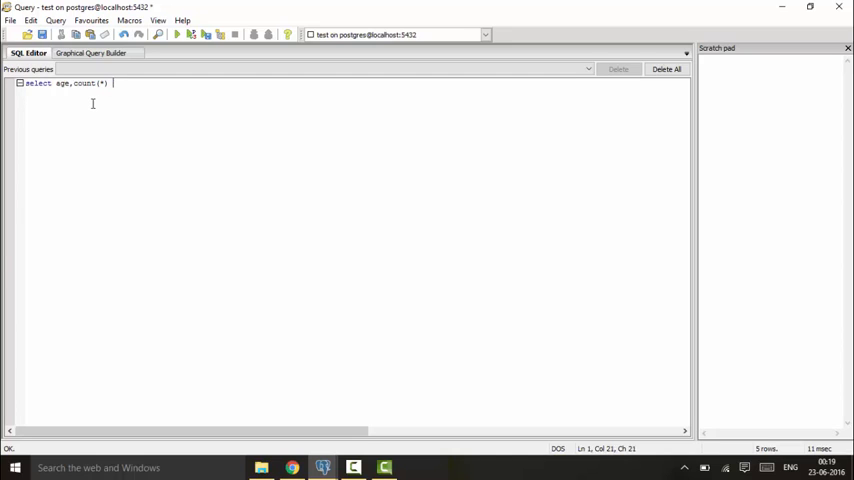
text(from compan)
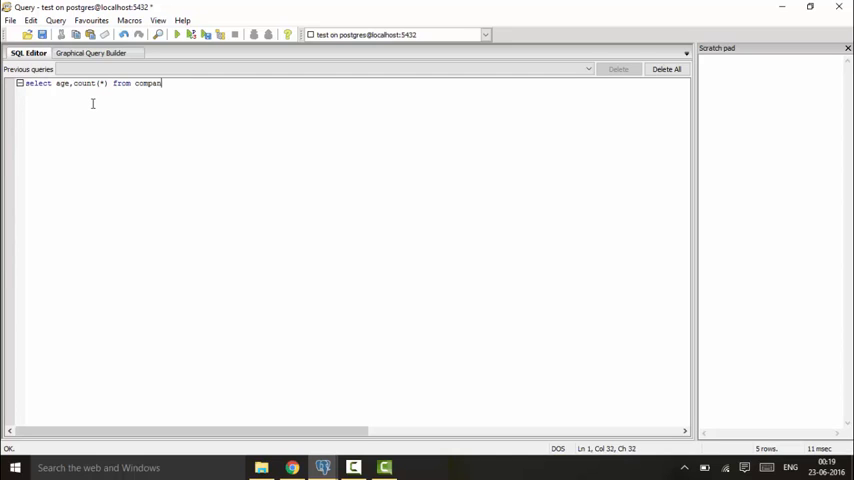
text(y group by)
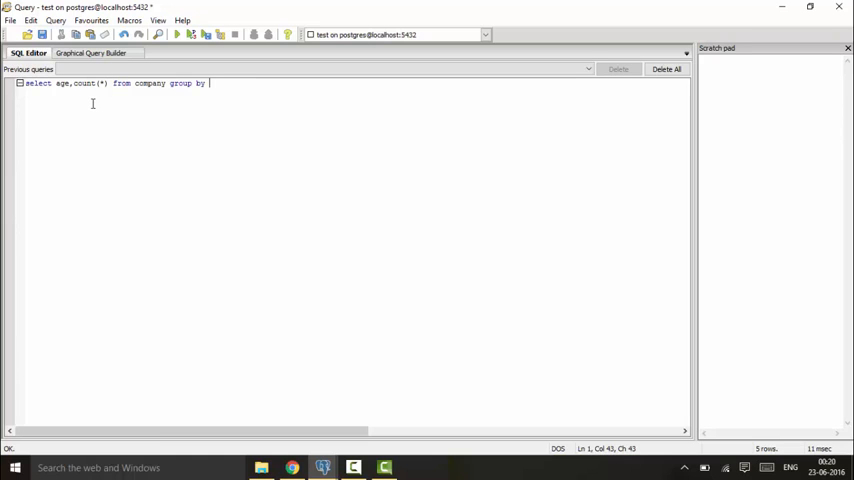
text(age;)
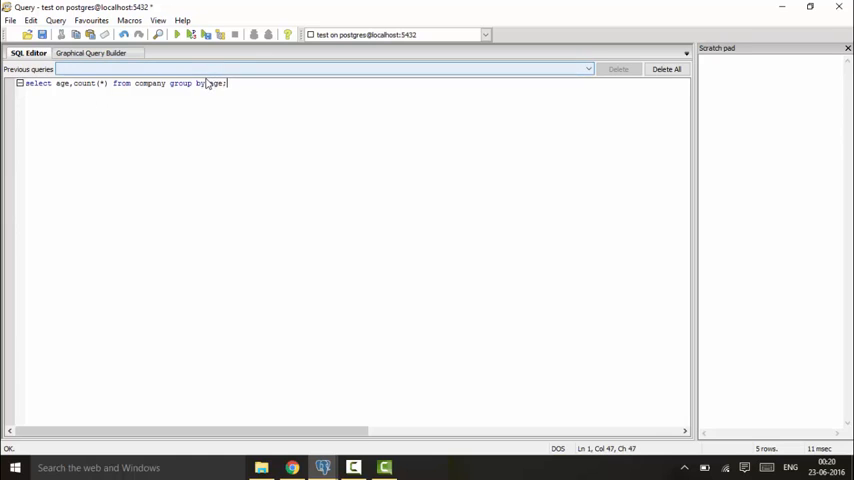
double_click(216, 83)
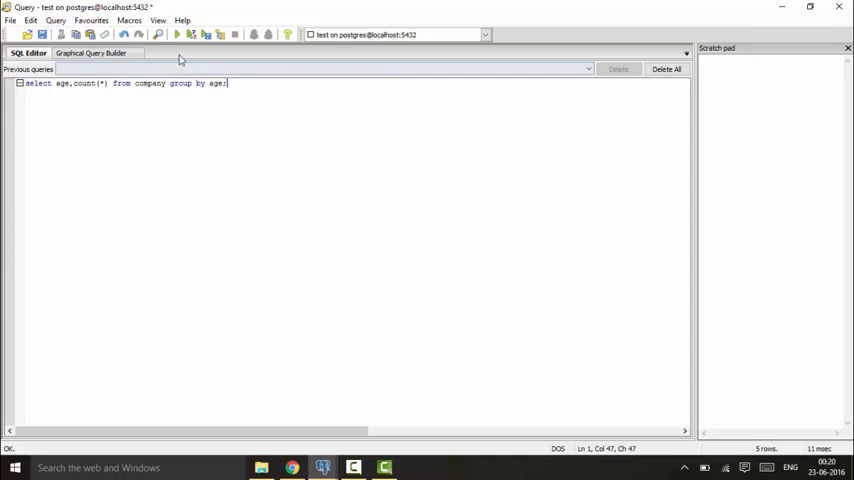
Step: Execute the age count query and browse the seven age rows with their counts
click(177, 34)
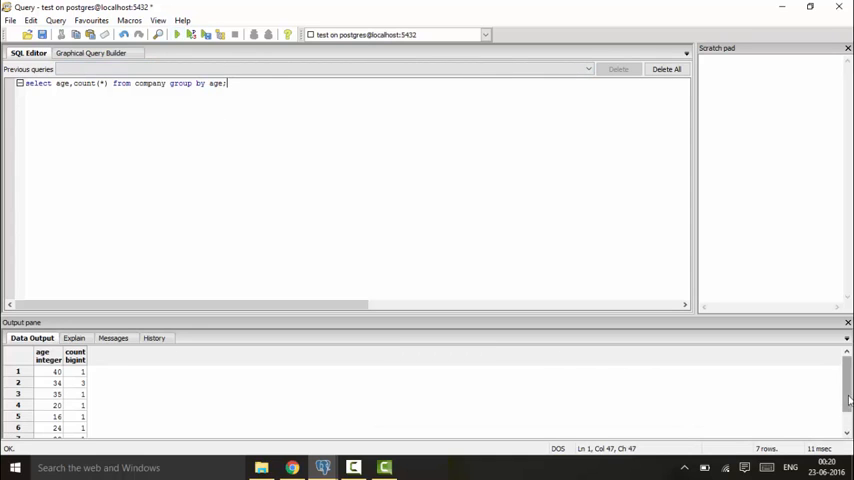
scroll(down, 3)
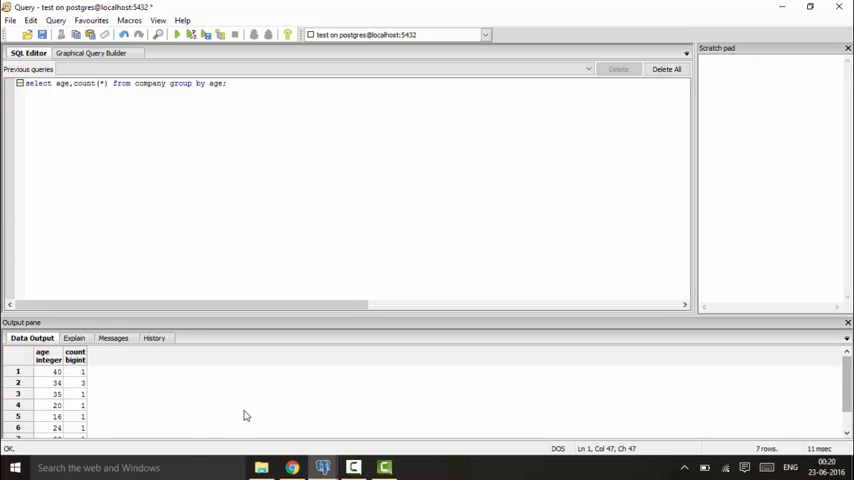
click(75, 383)
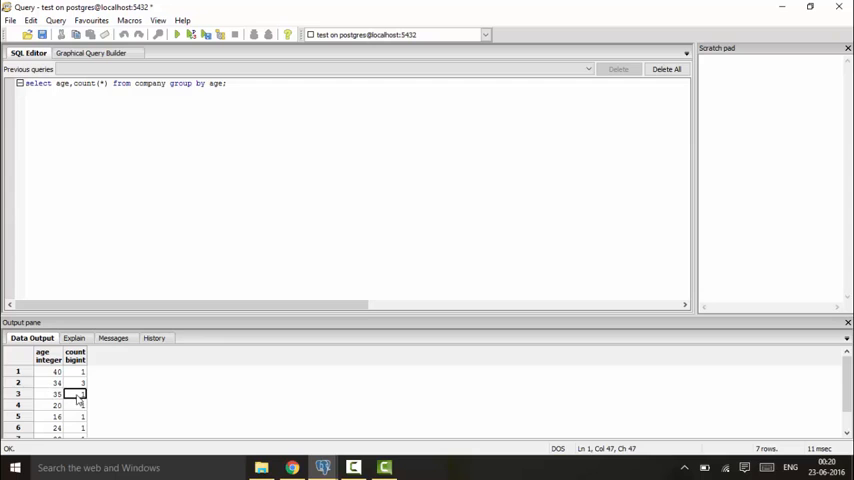
scroll(down, 3)
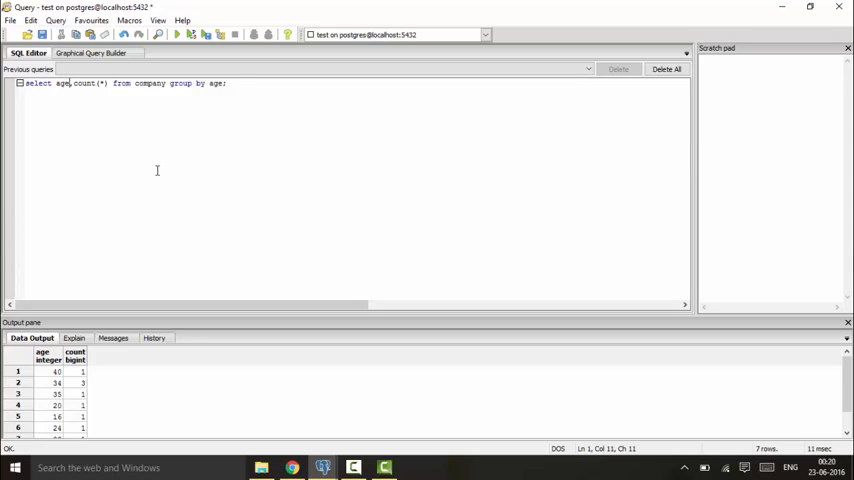
Step: Replace age with address in the select list and GROUP BY, then execute the query
key(BackSpace)
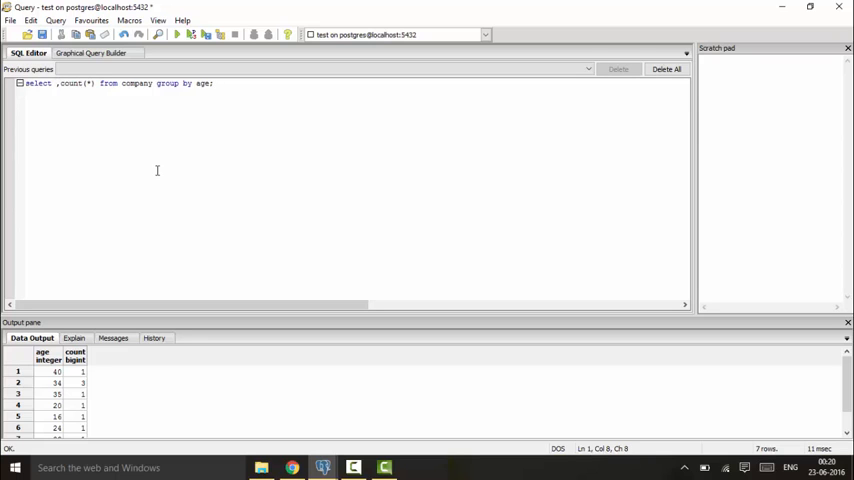
text(address,)
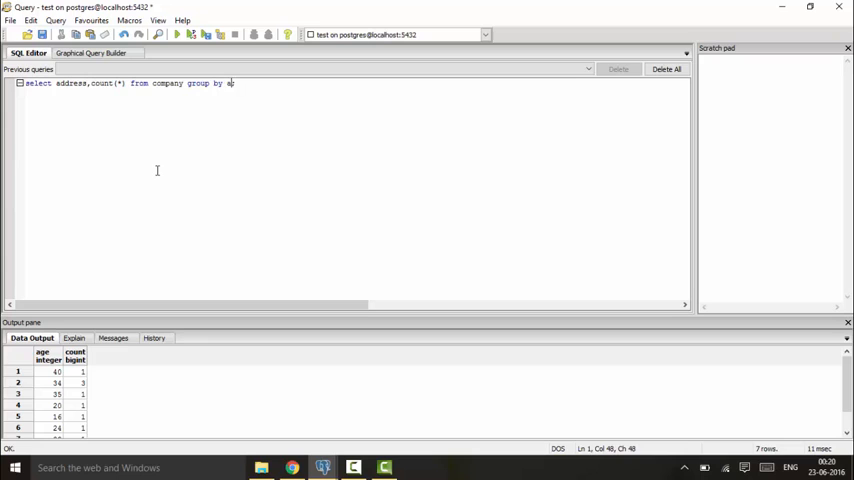
text(ddress)
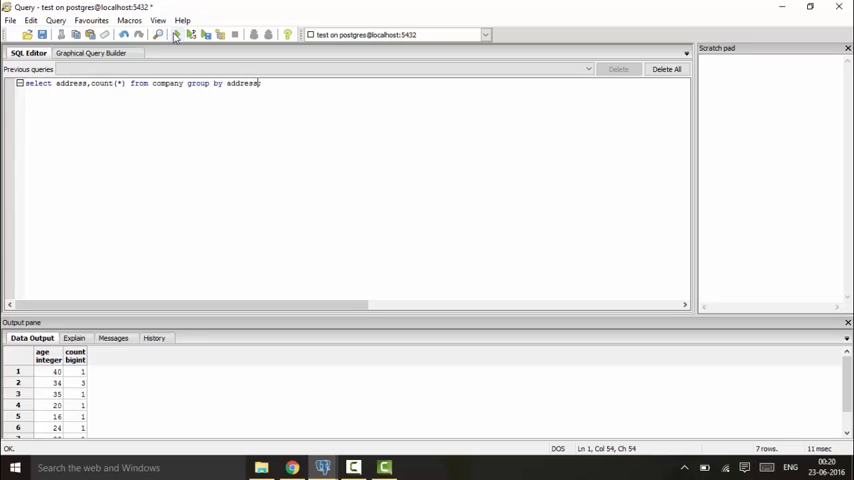
click(176, 35)
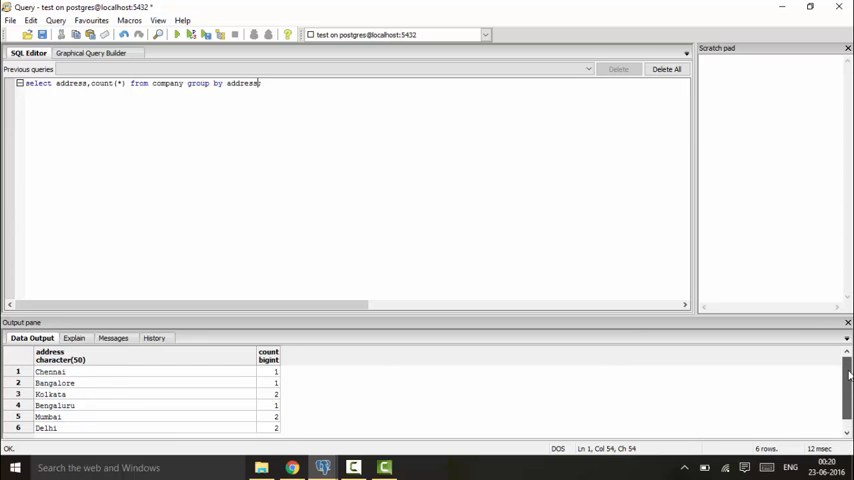
scroll(down, 3)
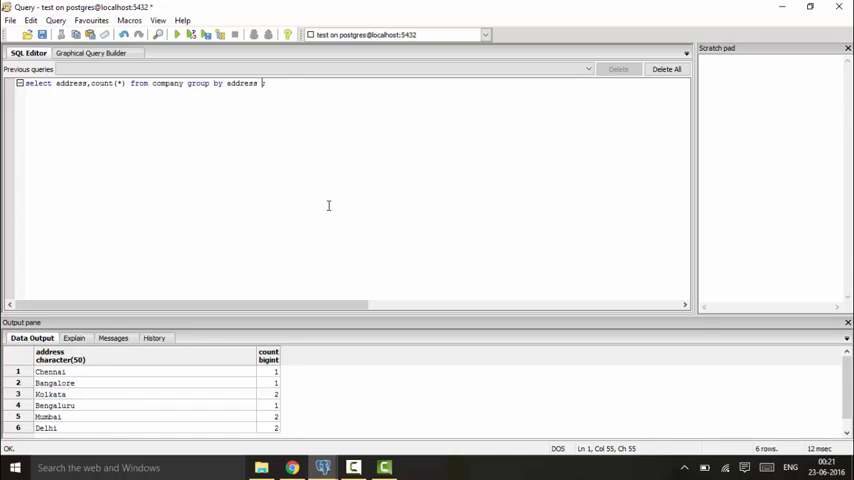
Step: Add 'having MAX(salary)>2000' after 'group by address'
text(having)
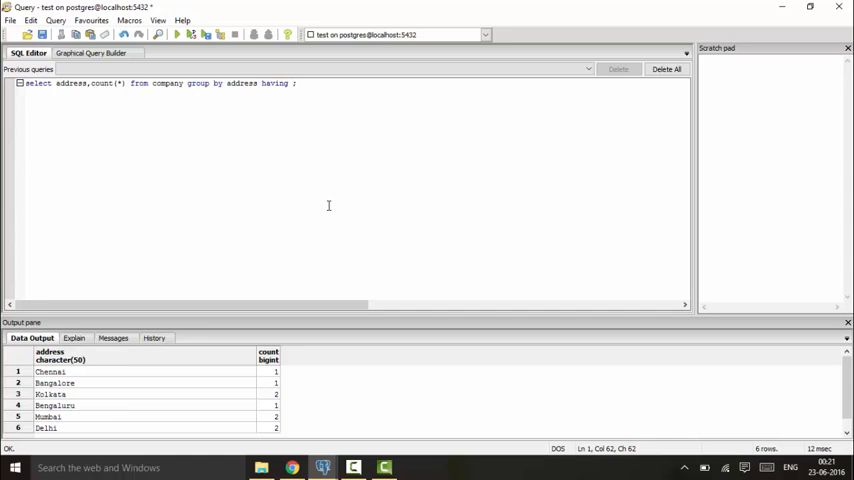
text(MAX)
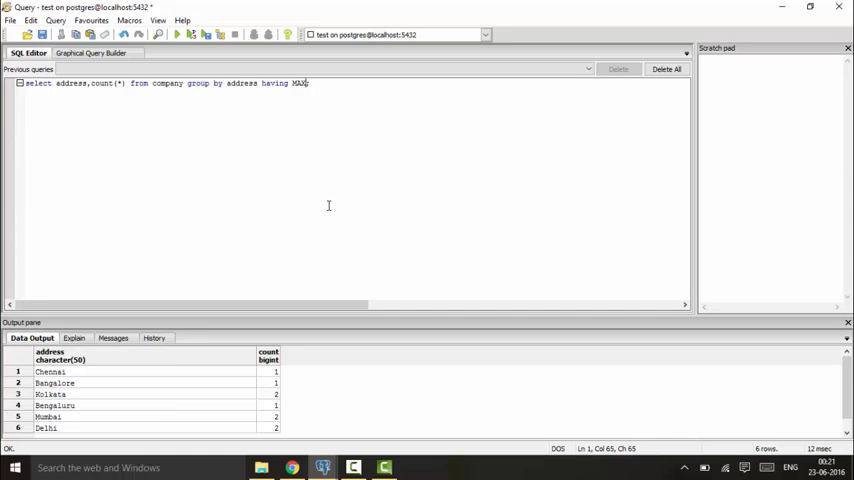
text((salary)
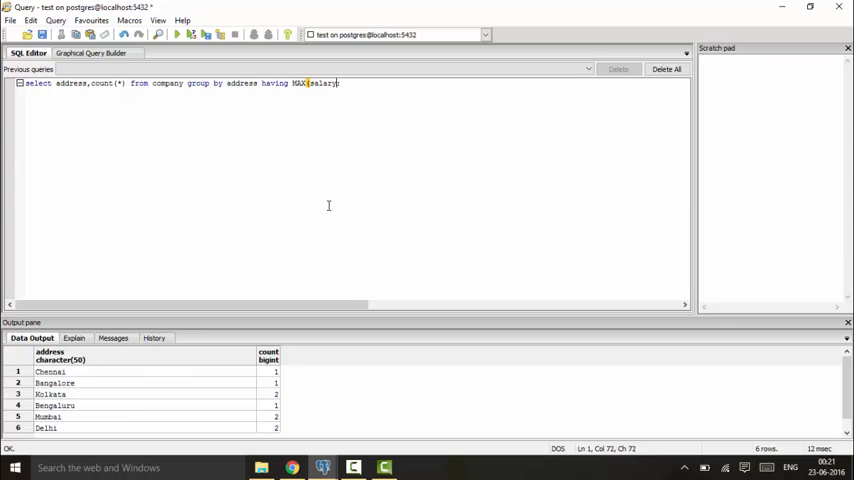
text()>2000)
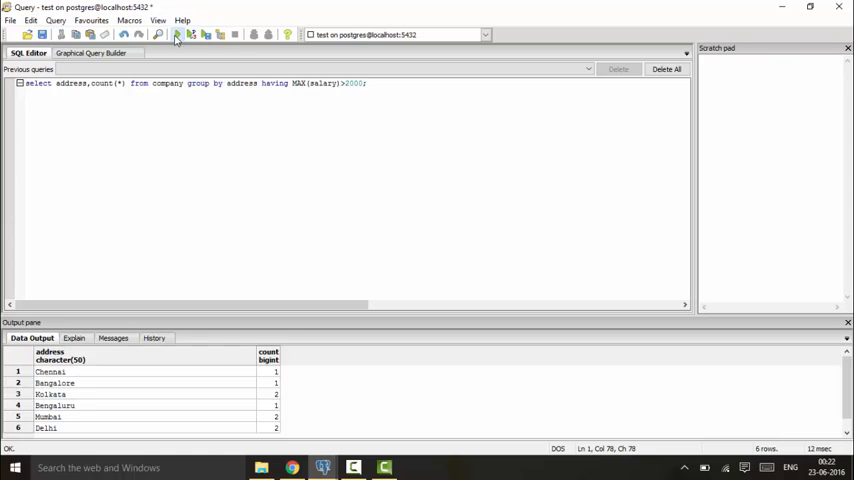
Step: Execute the HAVING query to get five address rows
click(177, 34)
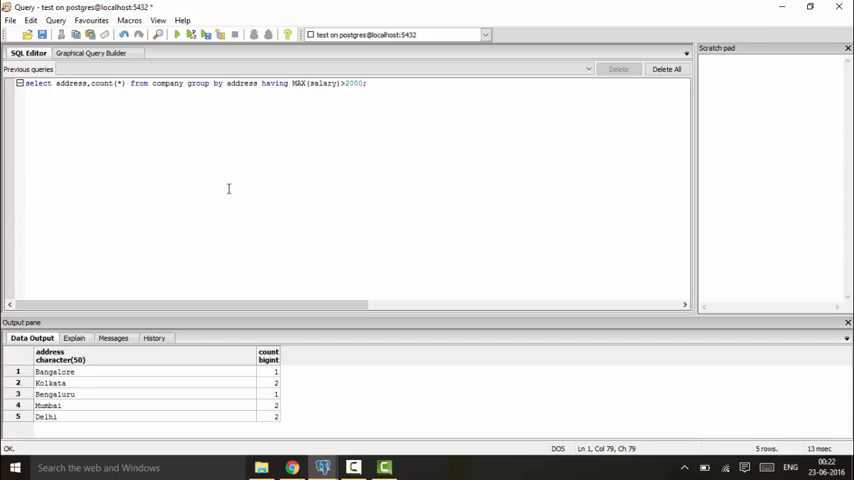
mouse_move(322, 438)
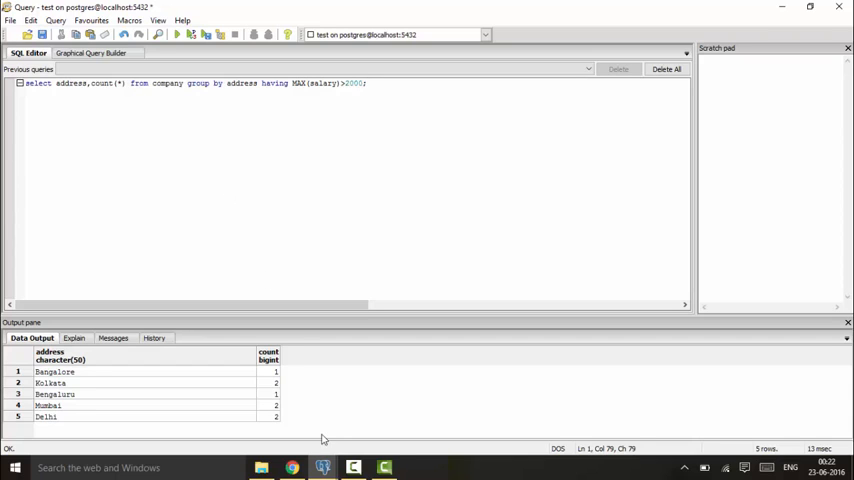